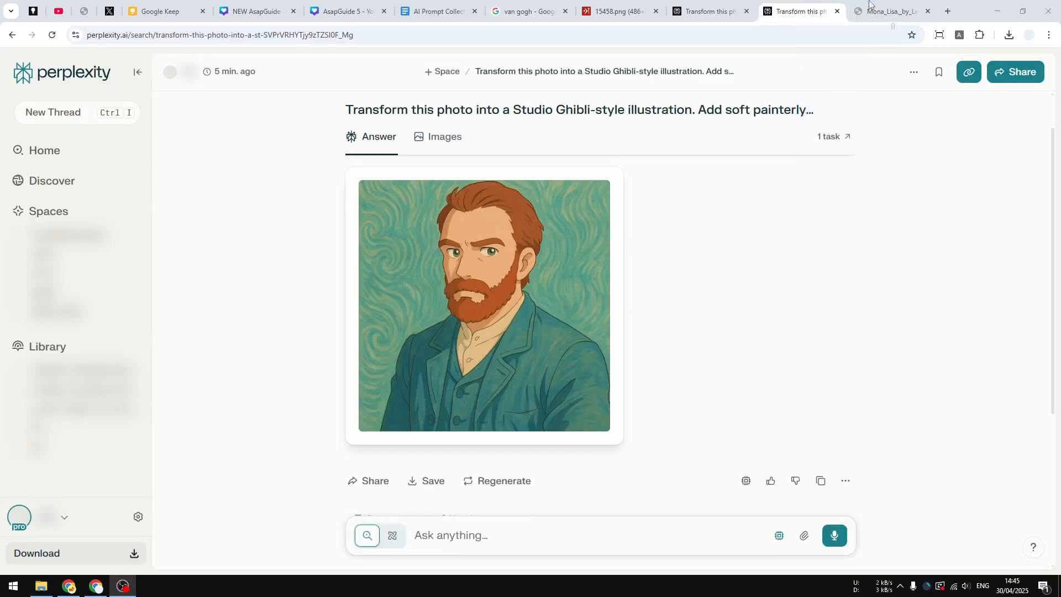
Compare the Ghibli result with the original 15458.webp painting, then return to the thread
left_click(878, 11)
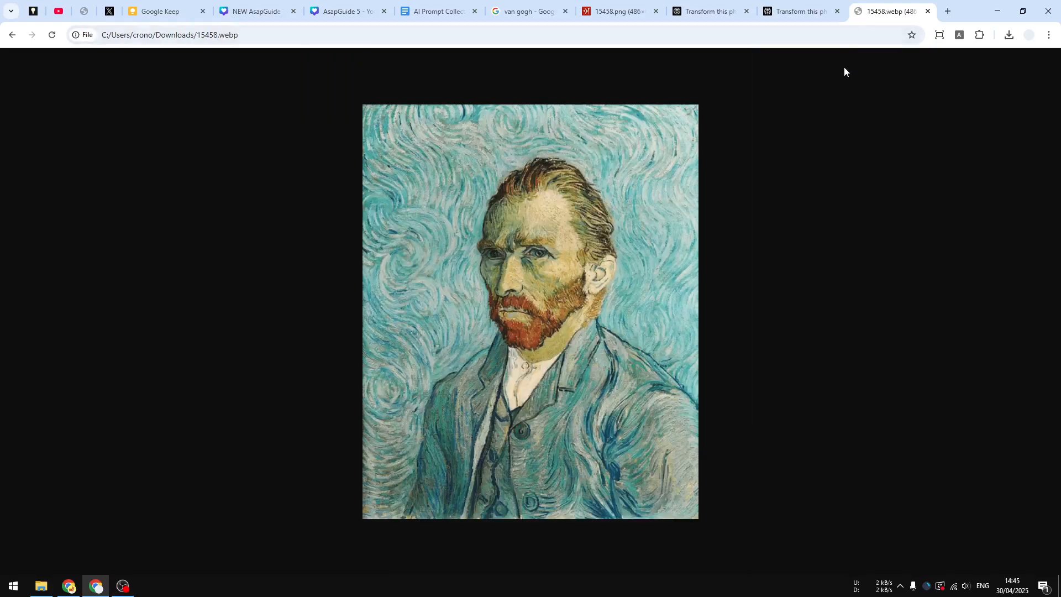
left_click(798, 11)
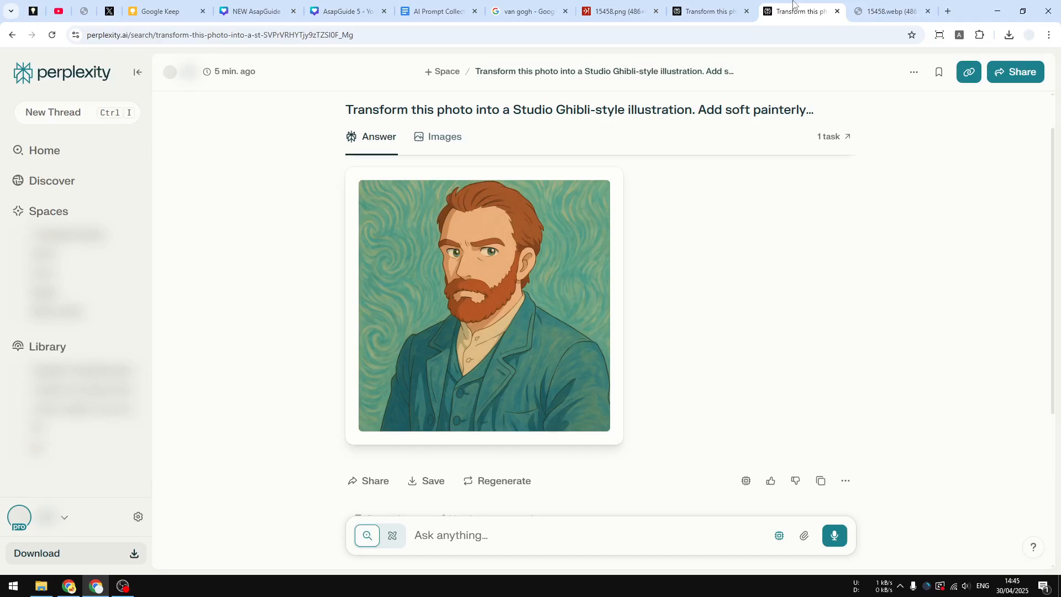
mouse_move(783, 271)
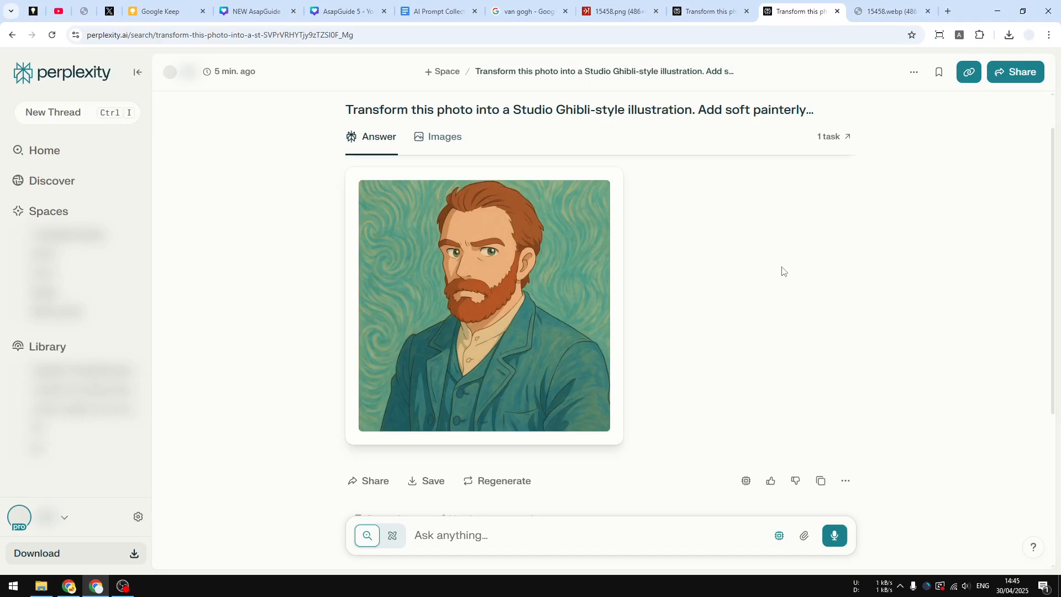
mouse_move(780, 273)
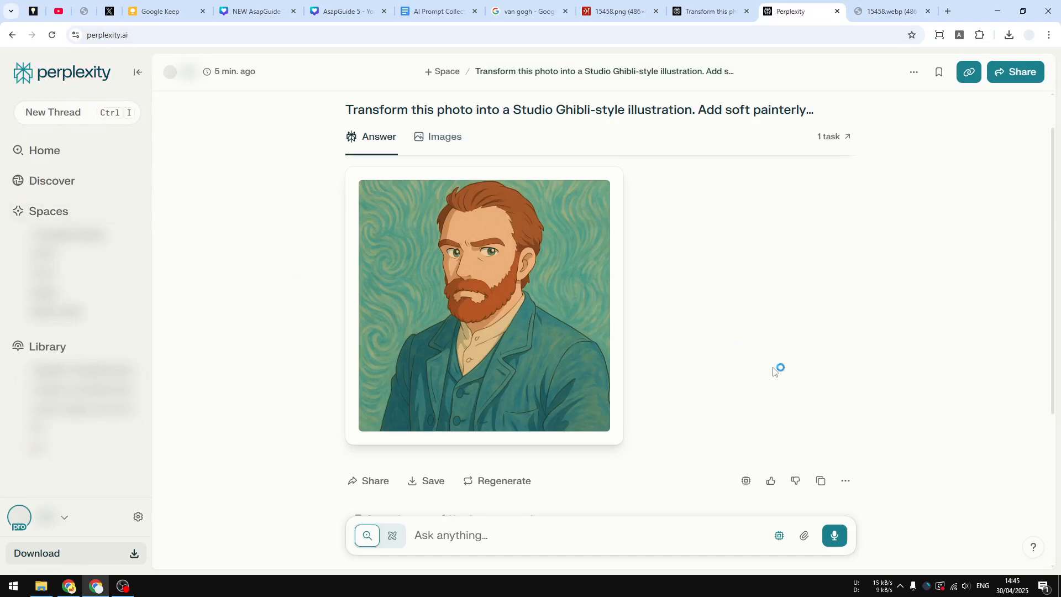
Verify in Settings > Preferences that the image generation model is GPT Image 1, then go back
left_click(53, 112)
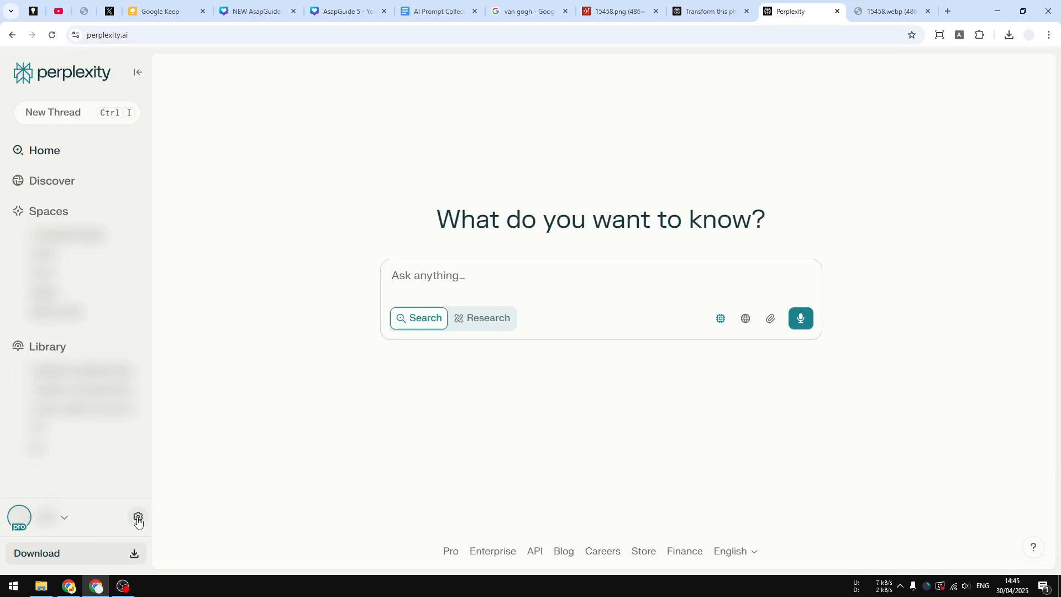
left_click(138, 522)
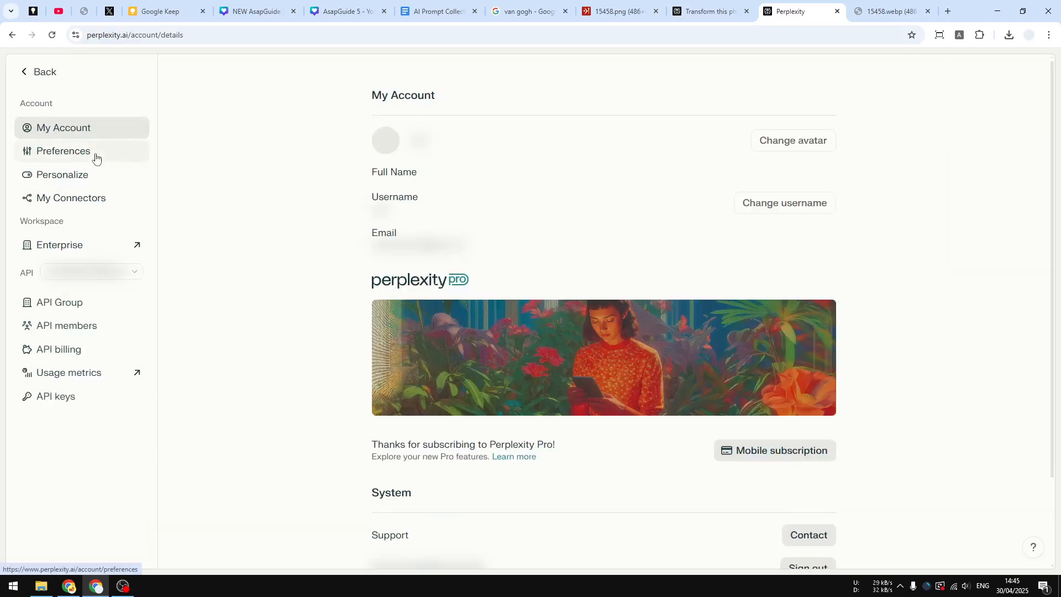
left_click(62, 151)
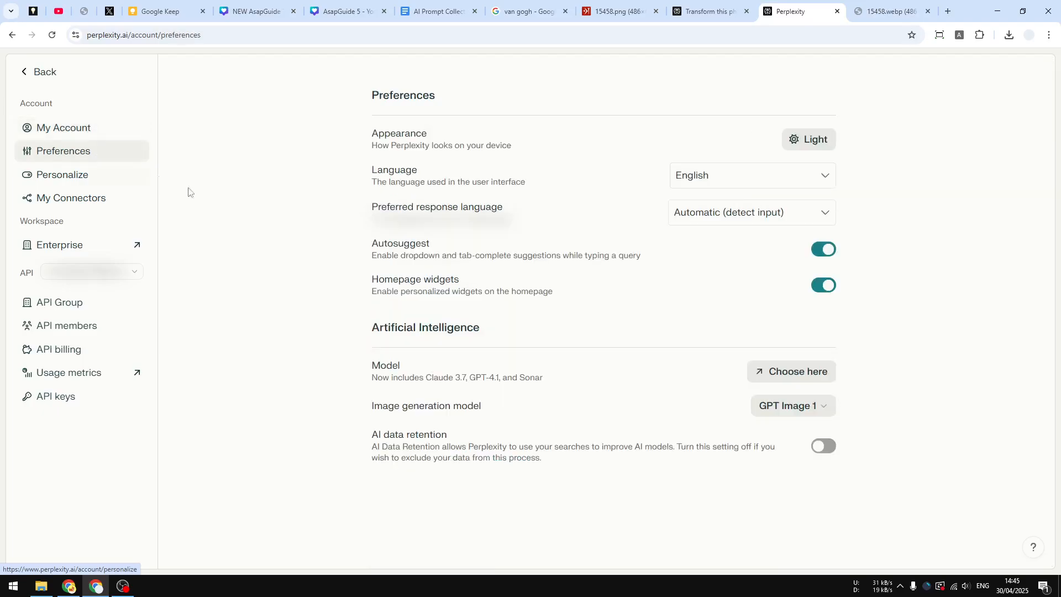
left_click(792, 405)
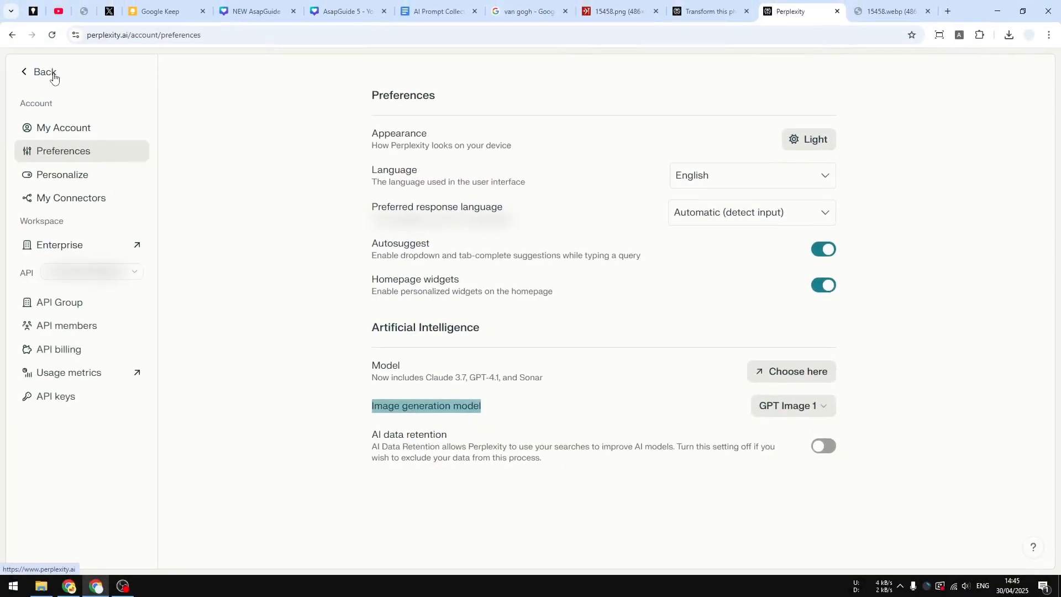
left_click(44, 71)
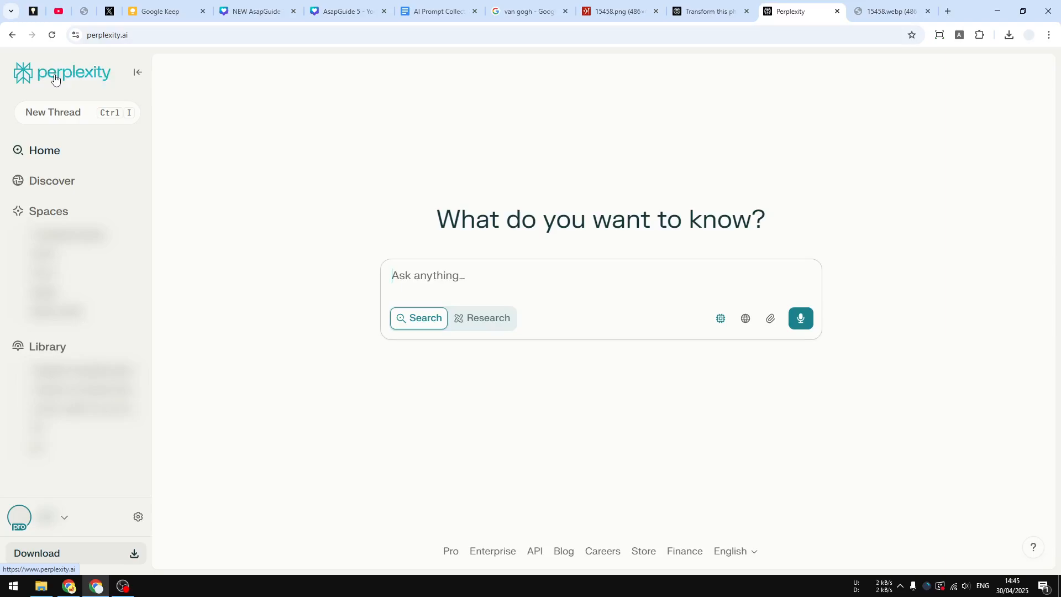
mouse_move(769, 319)
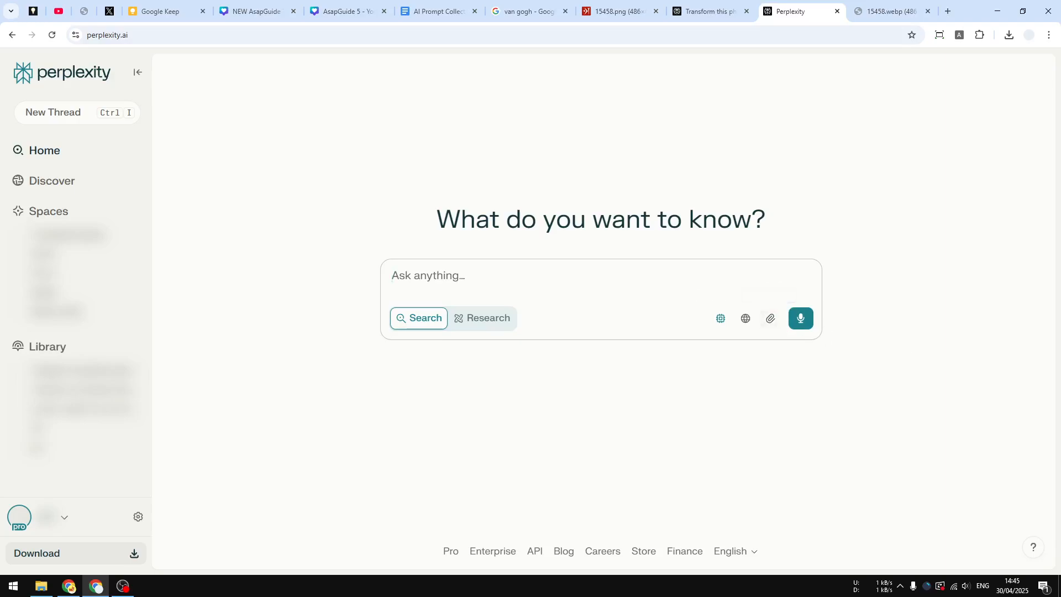
mouse_move(911, 376)
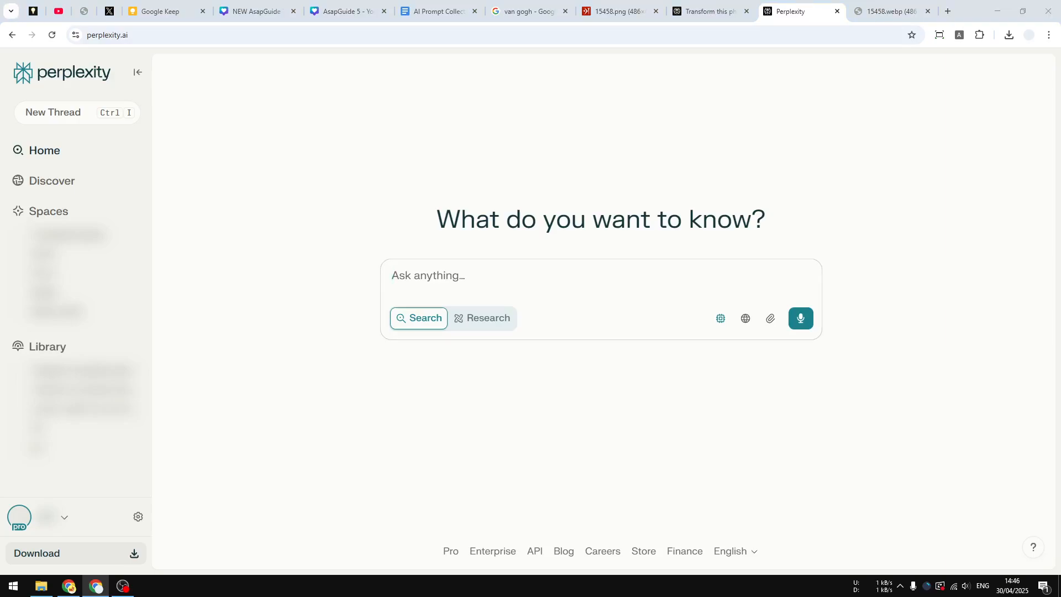
Glance at the Mona Lisa image, return to Perplexity, then switch to the AI Prompt Collection document
left_click(891, 11)
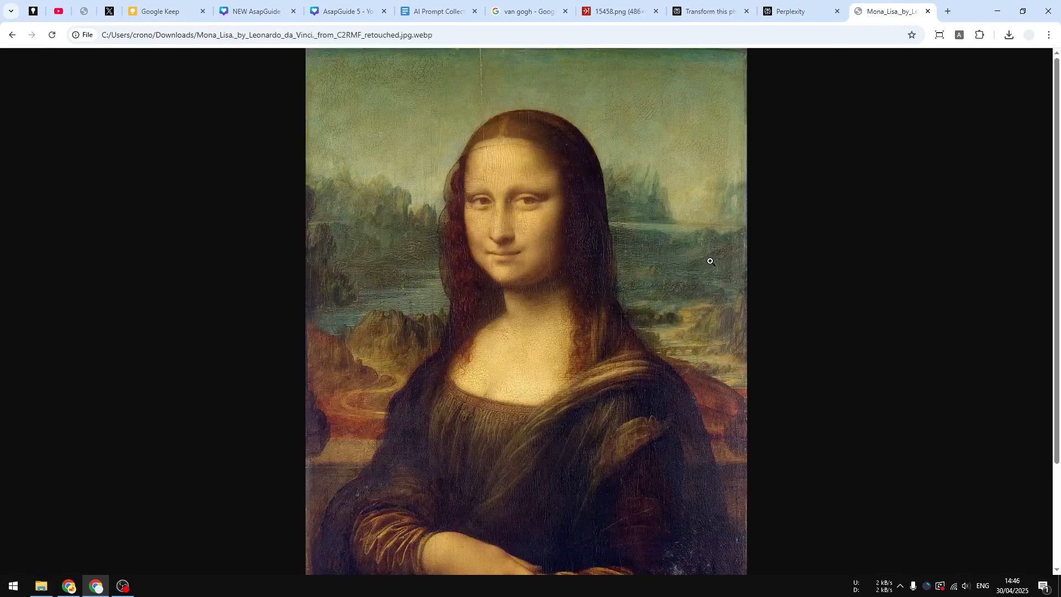
left_click(801, 11)
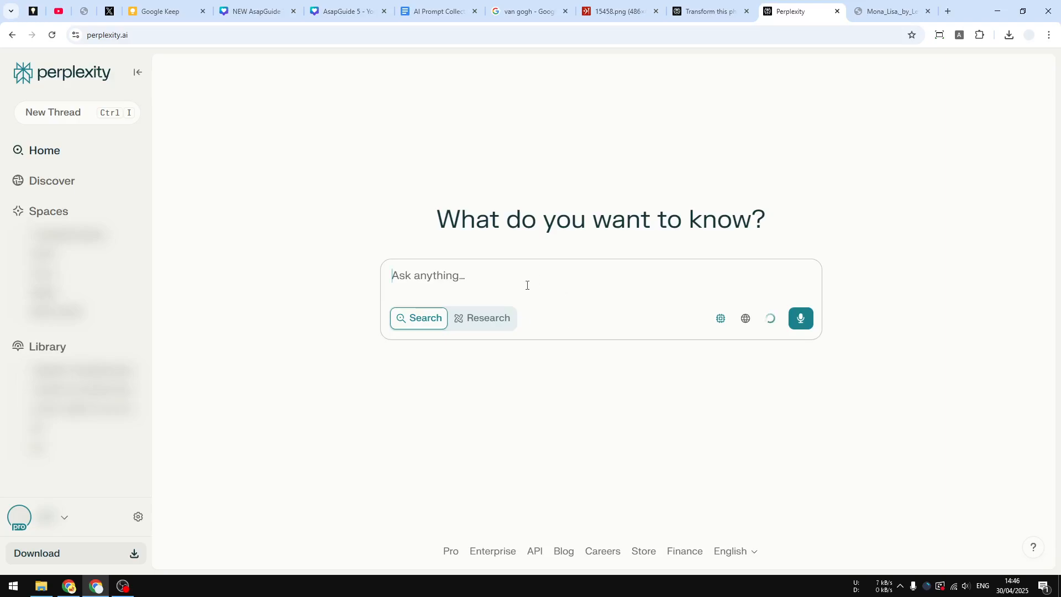
mouse_move(515, 271)
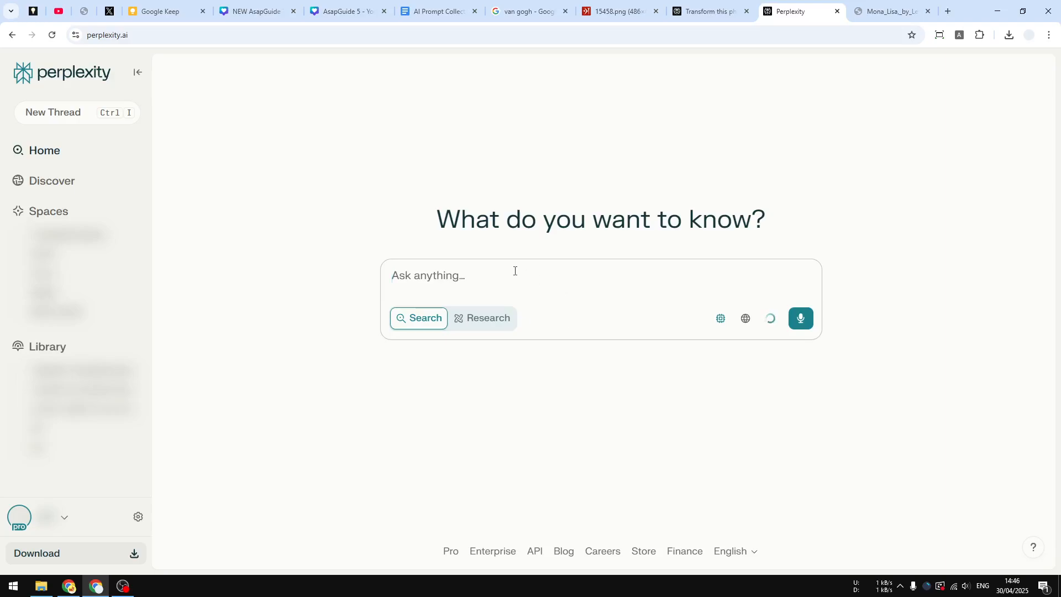
left_click(435, 12)
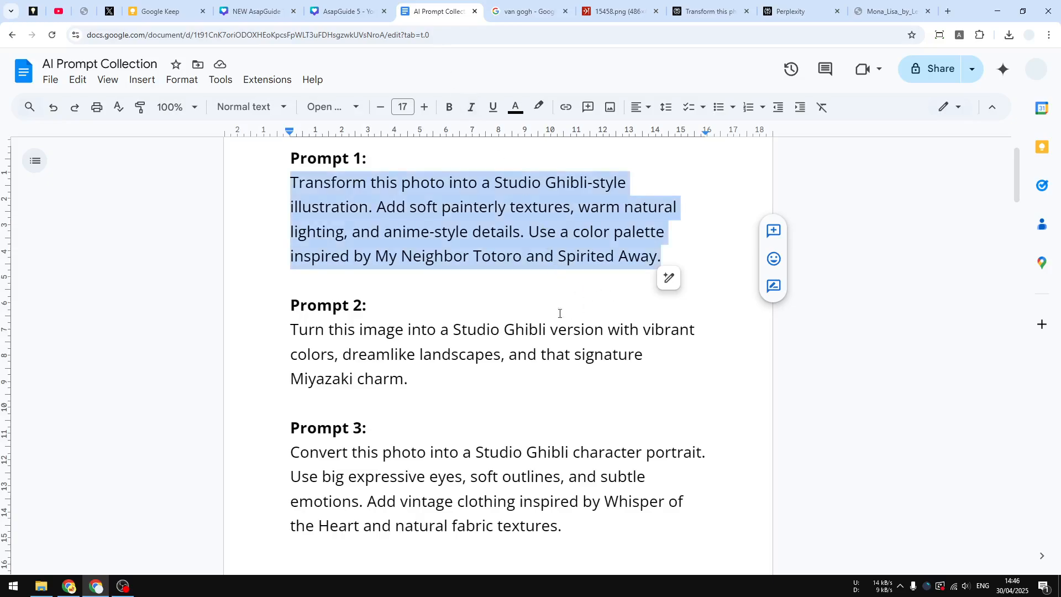
mouse_move(396, 358)
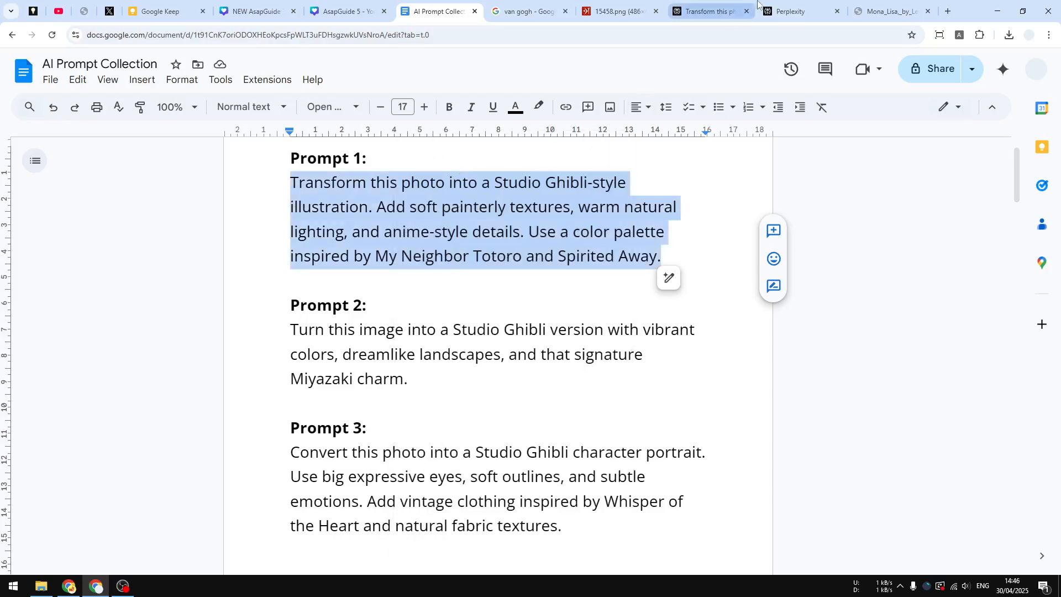
Return to Perplexity with the Prompt 1 text copied to the clipboard
left_click(801, 11)
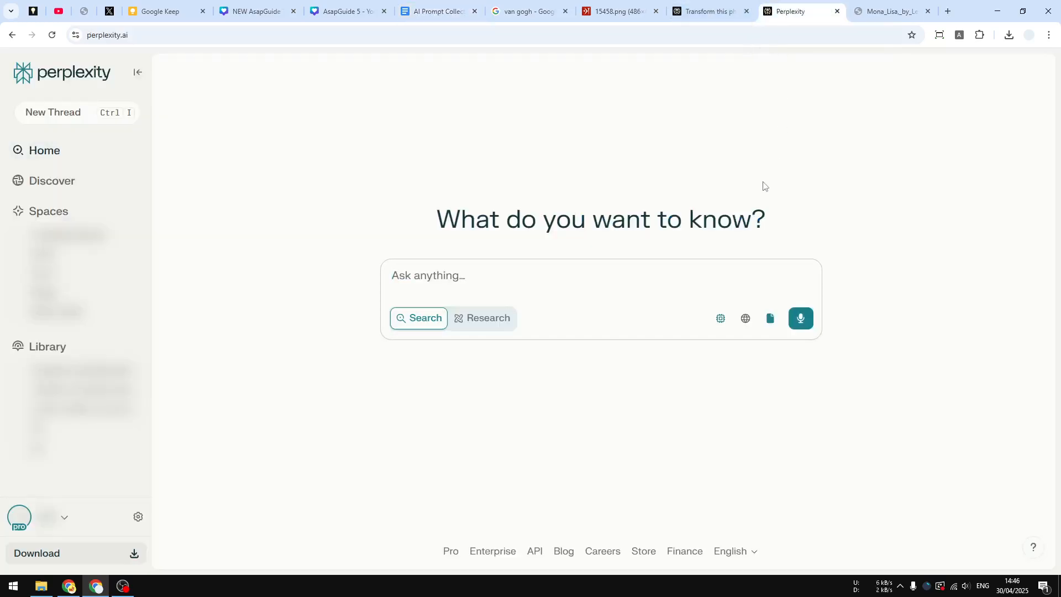
Paste Prompt 1 into the Ask box beside the attached Mona Lisa and send it
left_click(770, 319)
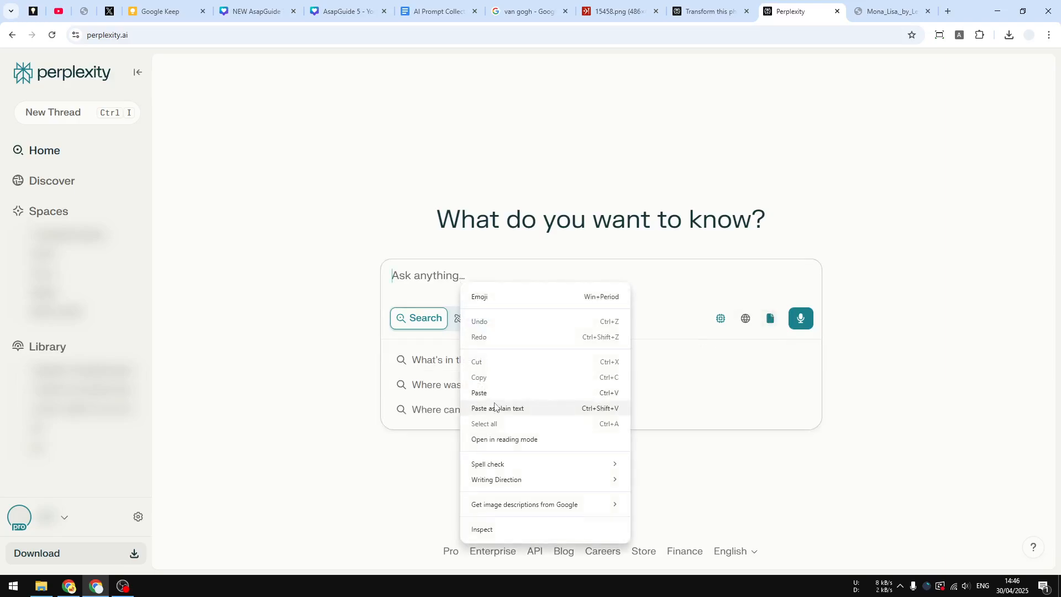
left_click(497, 408)
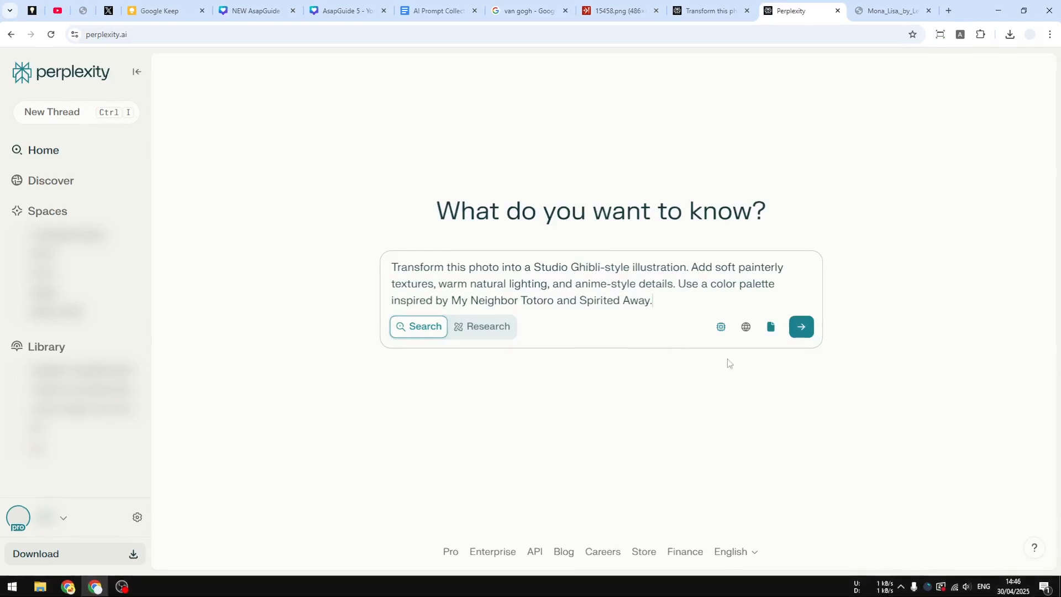
left_click(745, 326)
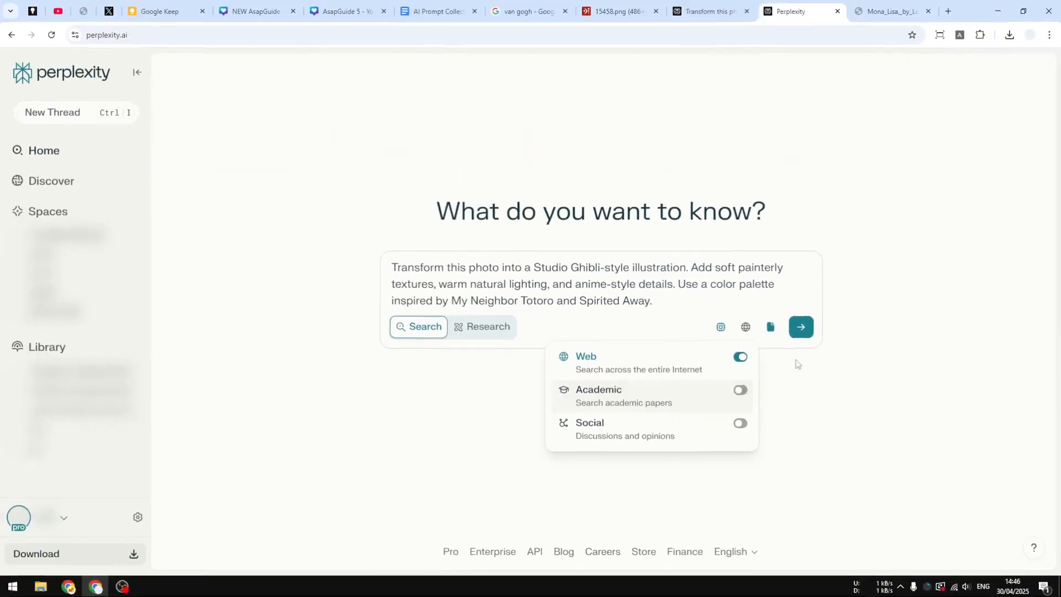
left_click(800, 327)
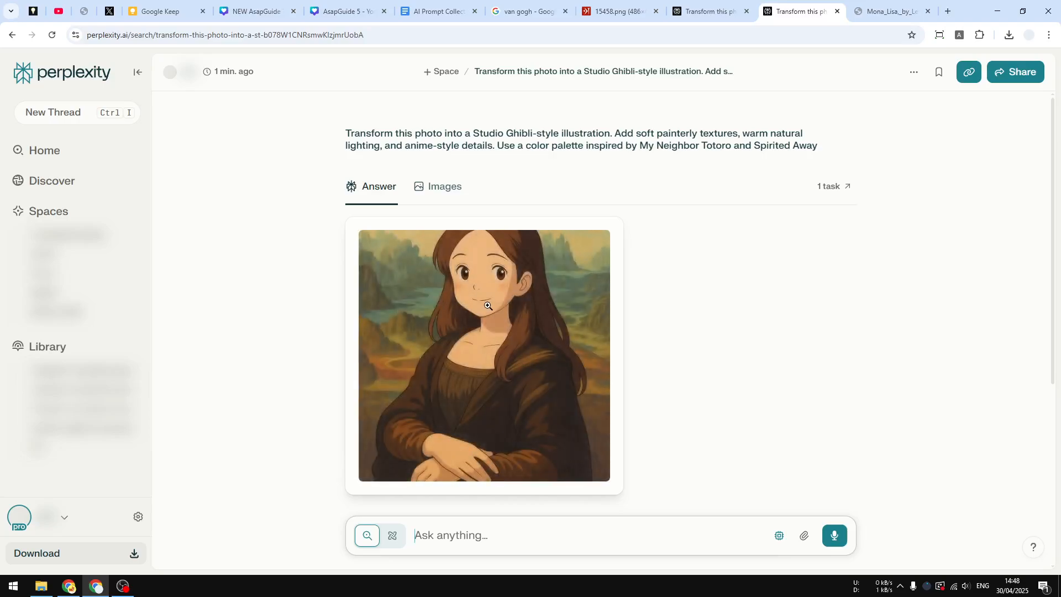
left_click(484, 356)
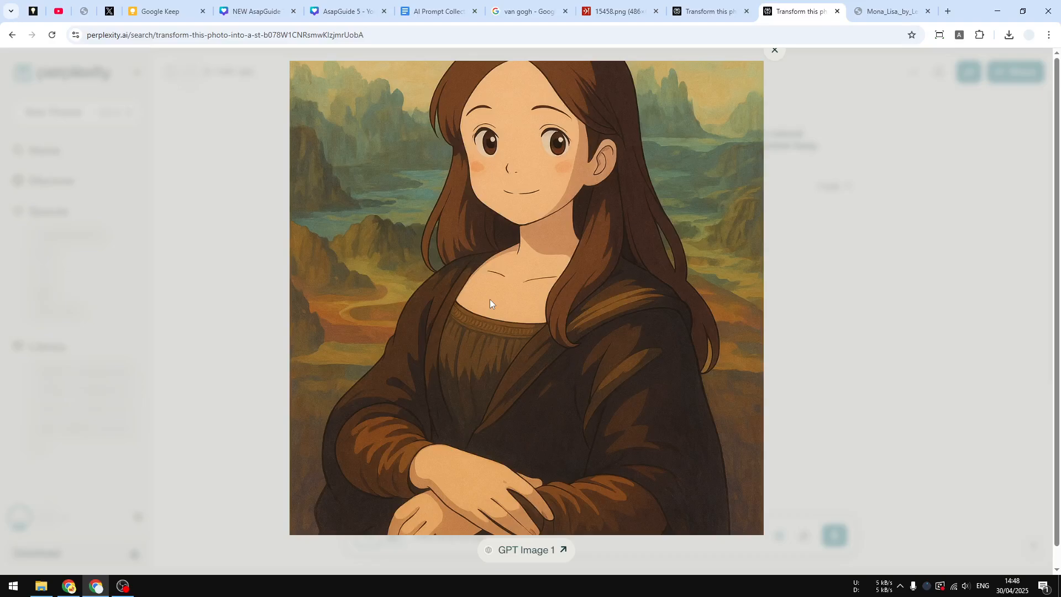
left_click(774, 50)
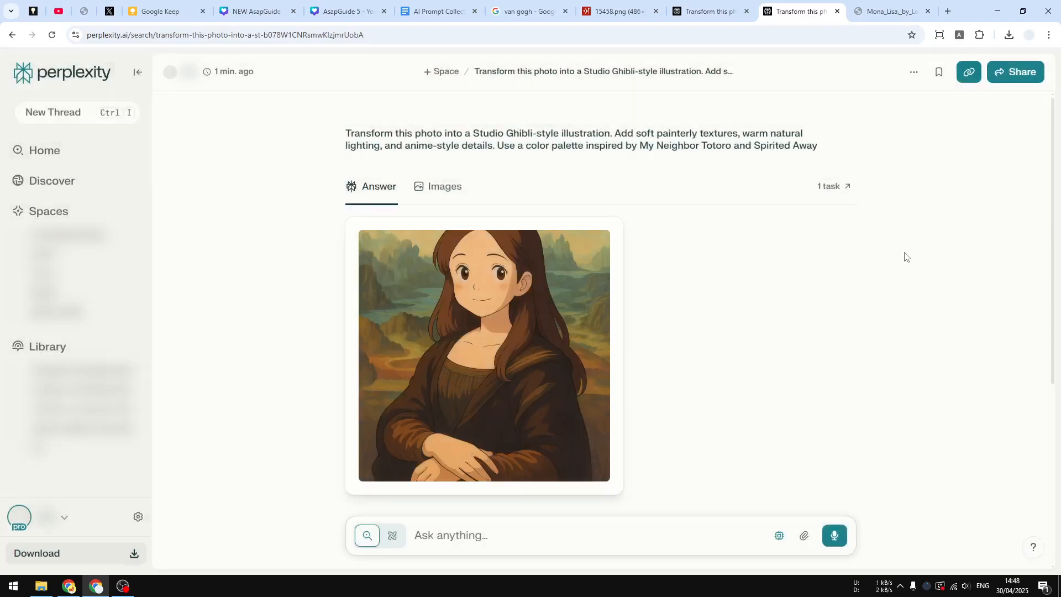
scroll("down", 3)
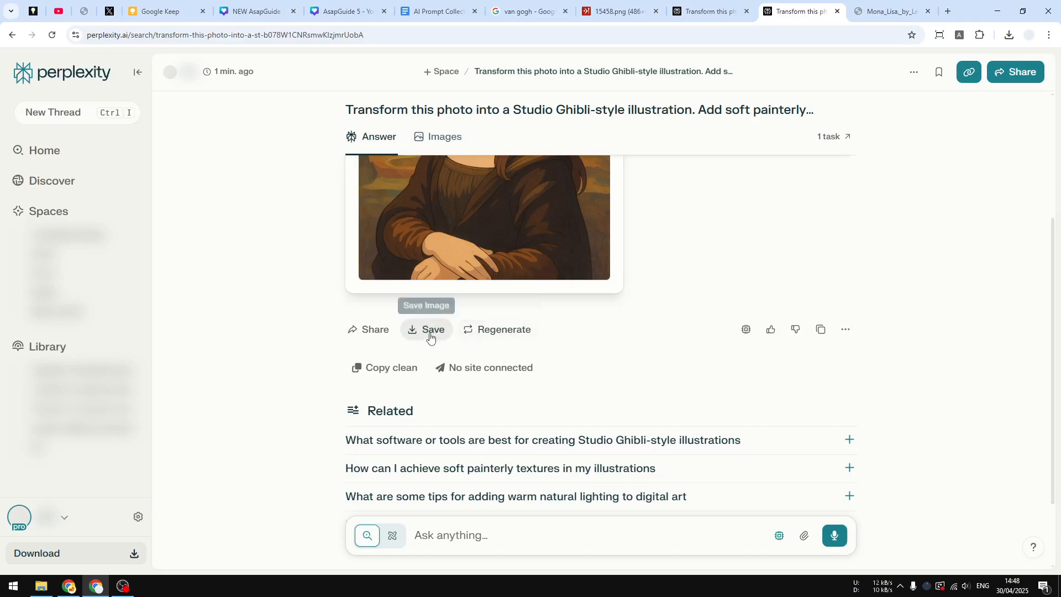
mouse_move(497, 329)
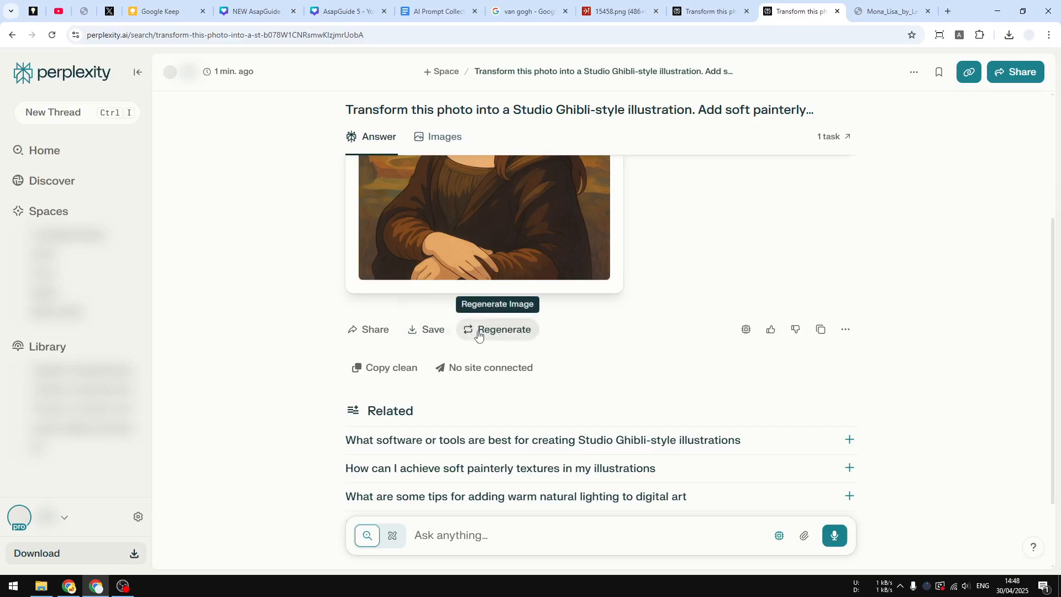
mouse_move(810, 292)
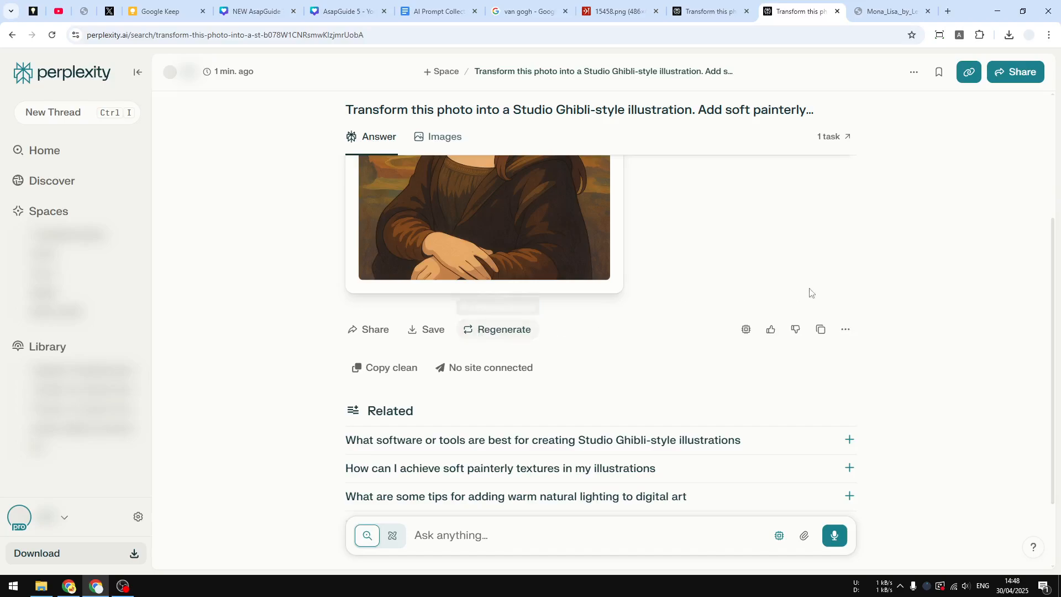
scroll("up", 3)
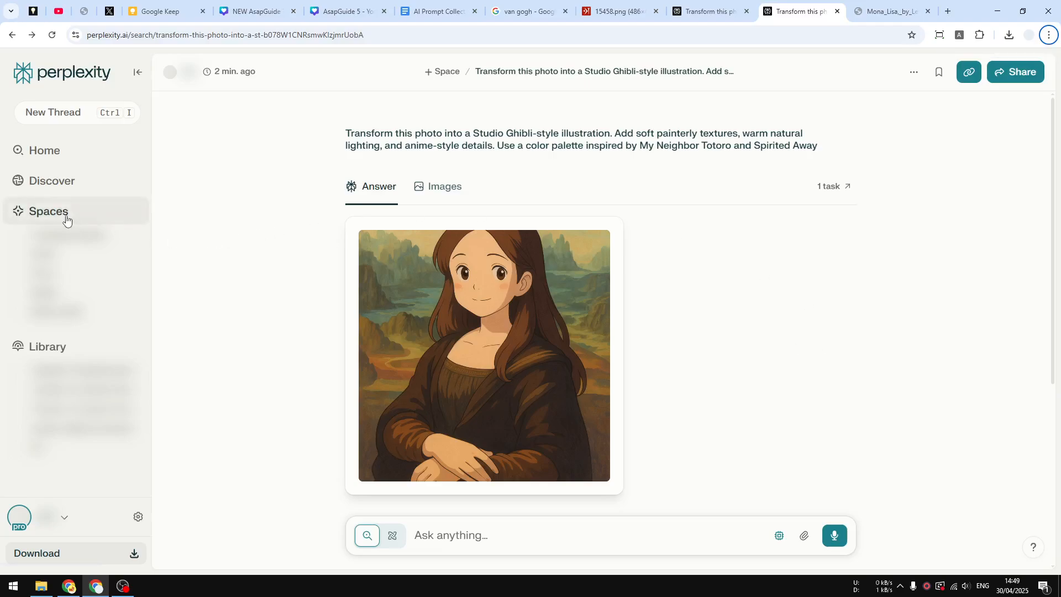
Create the 'Studio Ghibli Generator' space, pasting the Ghibli prompt as its custom instructions
left_click(48, 211)
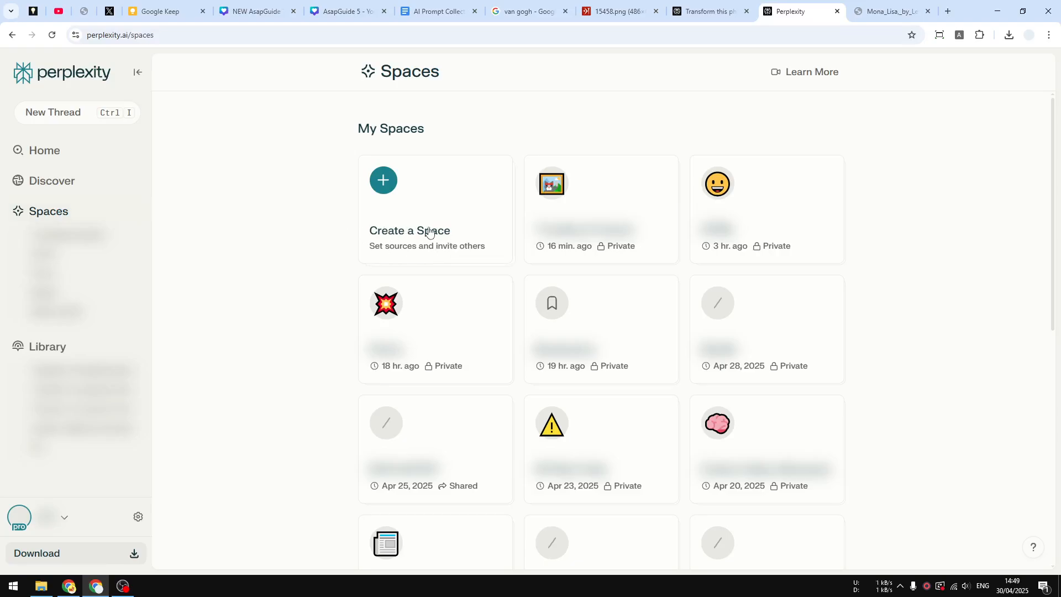
left_click(383, 180)
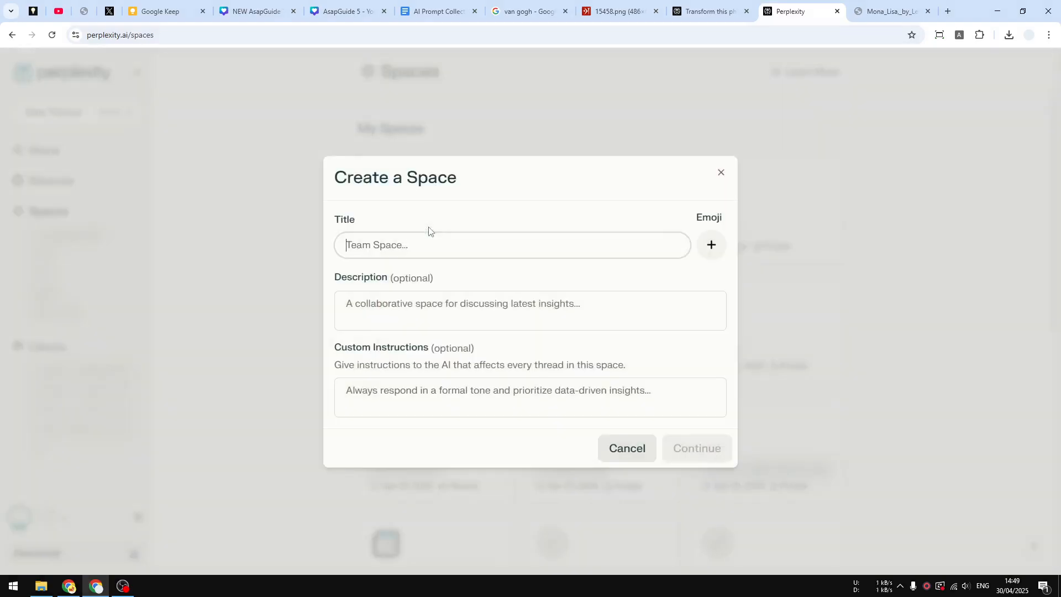
type("Studio Ghibli Generator")
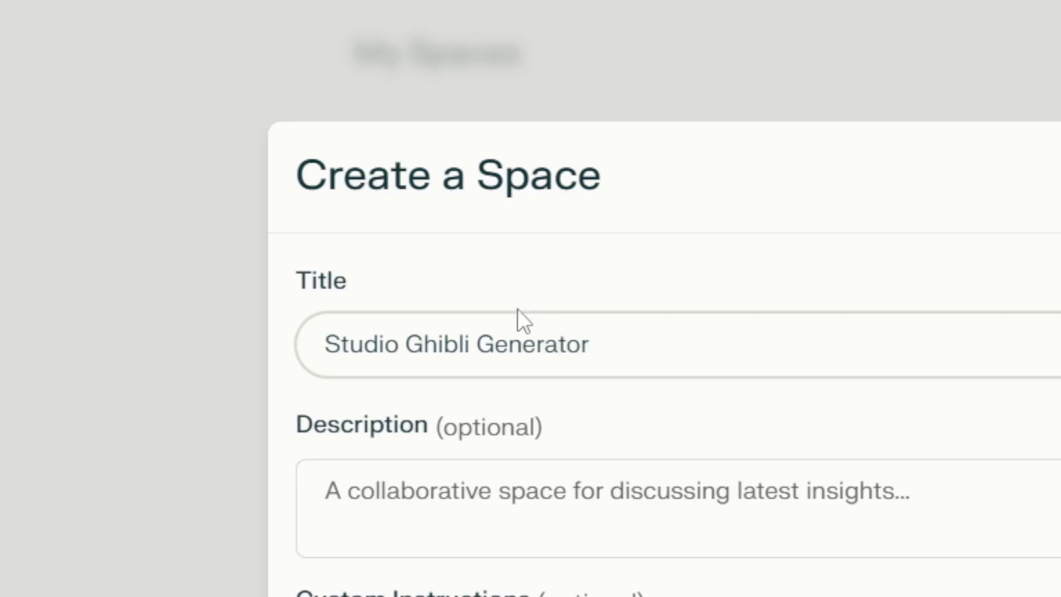
scroll("down", 3)
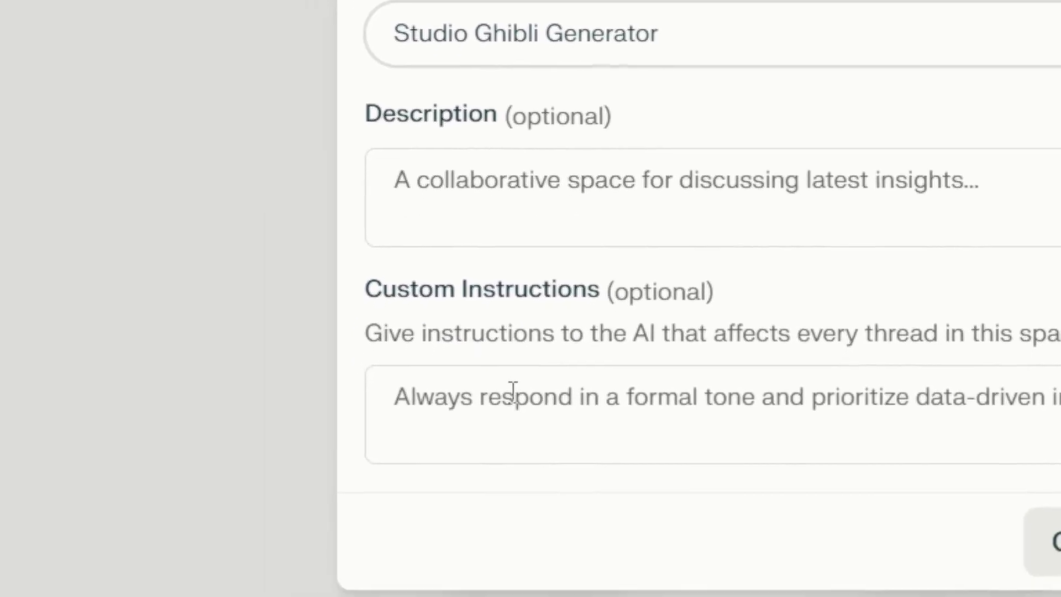
scroll("down", 3)
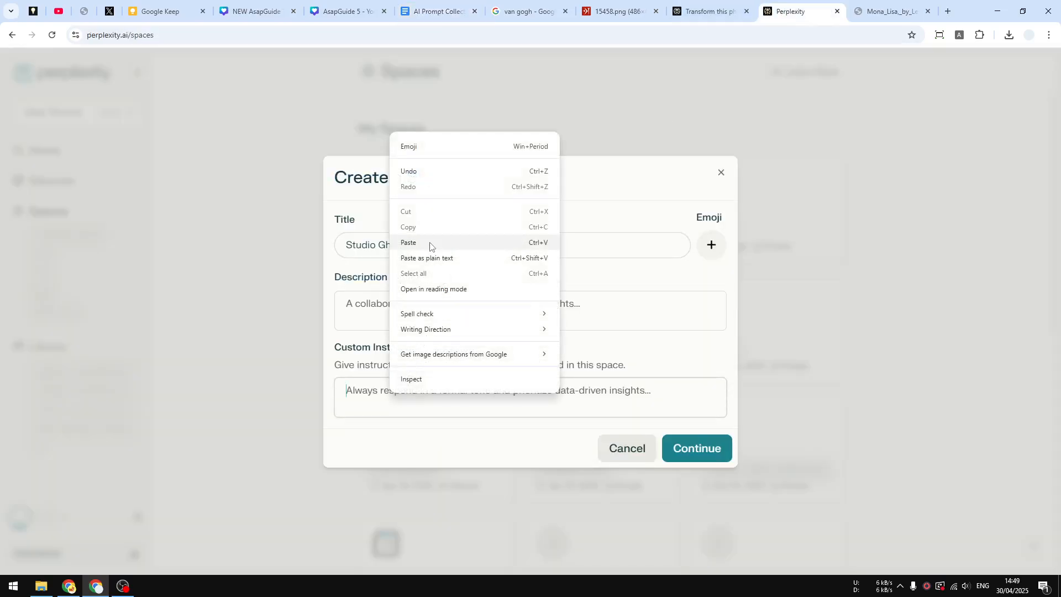
left_click(409, 242)
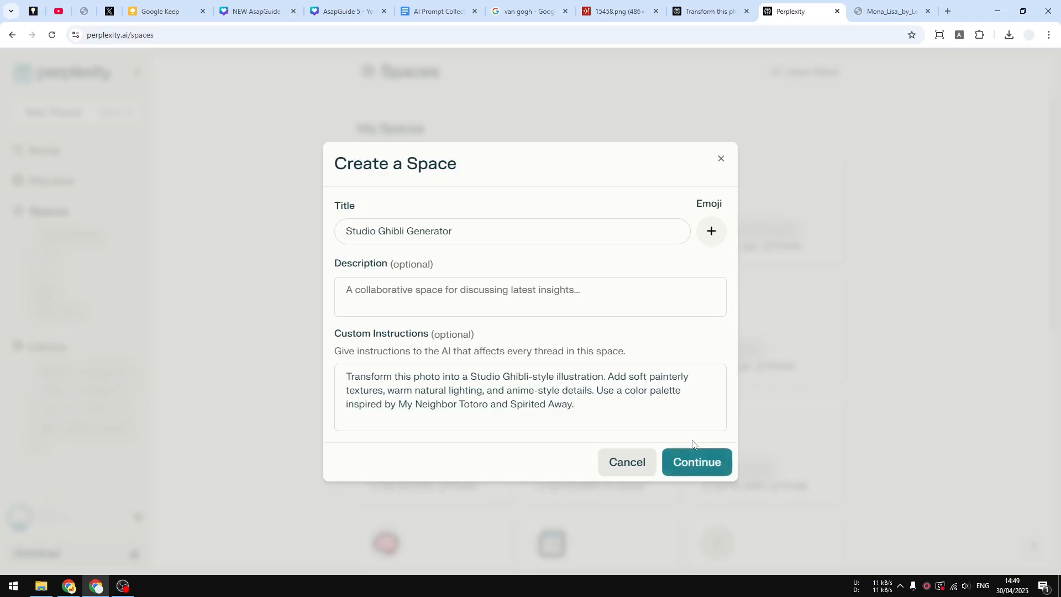
left_click(696, 461)
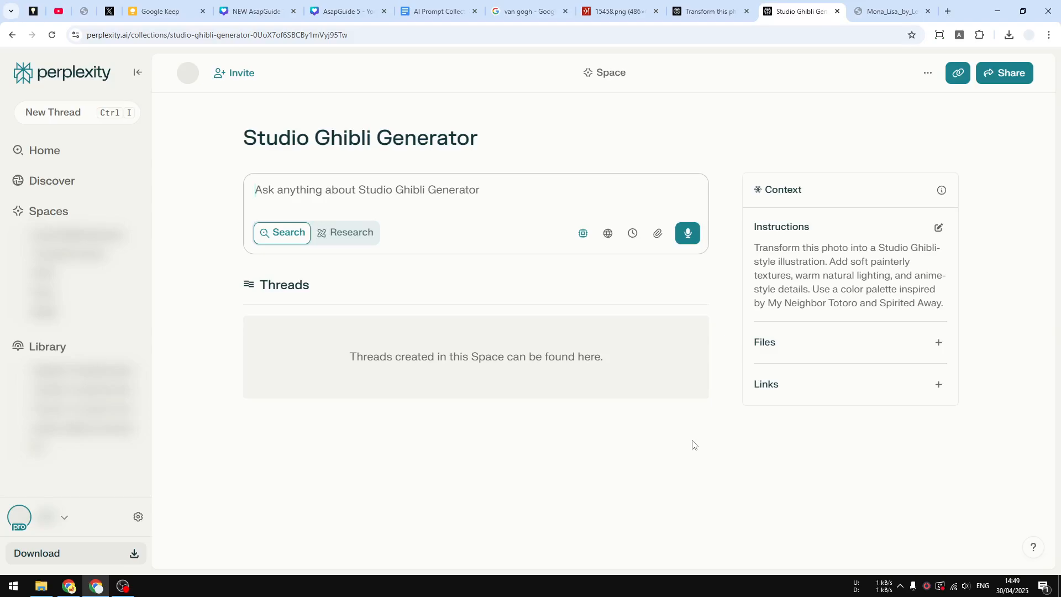
mouse_move(914, 315)
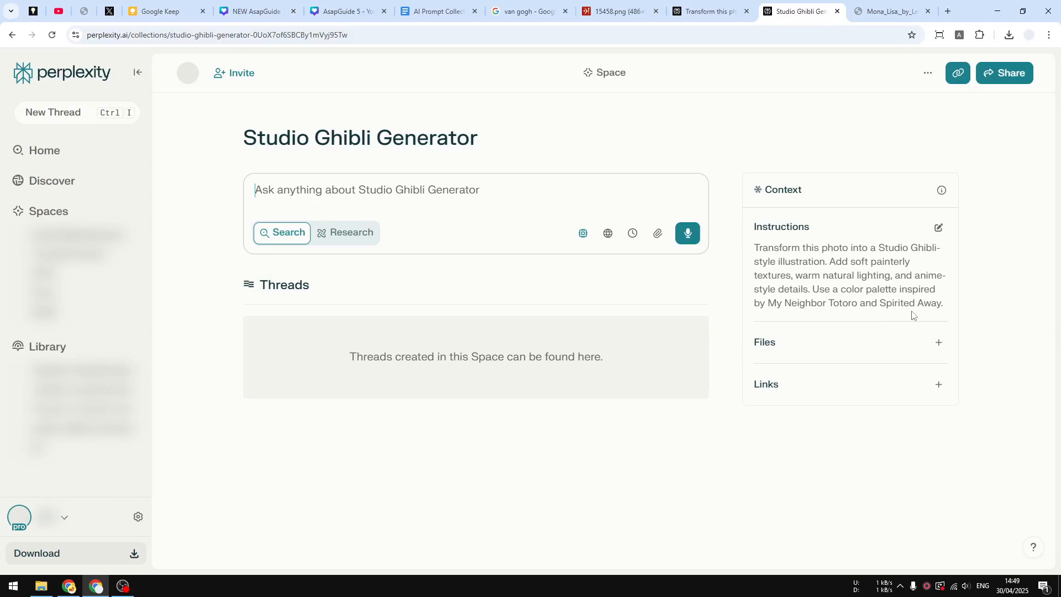
Highlight the space's instruction text and switch to the parasol portrait photo
triple_click(846, 275)
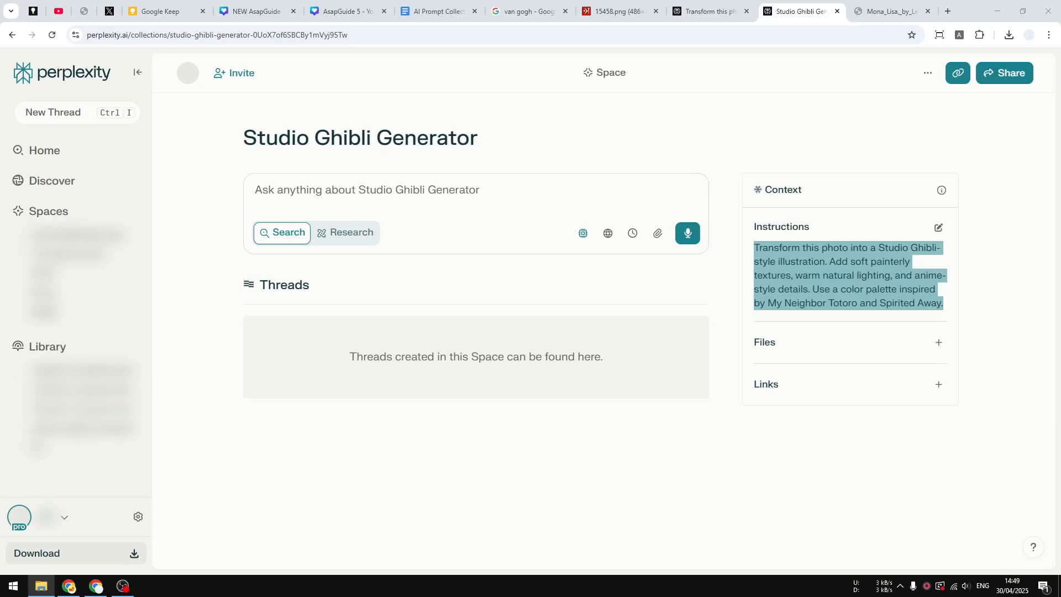
left_click(896, 11)
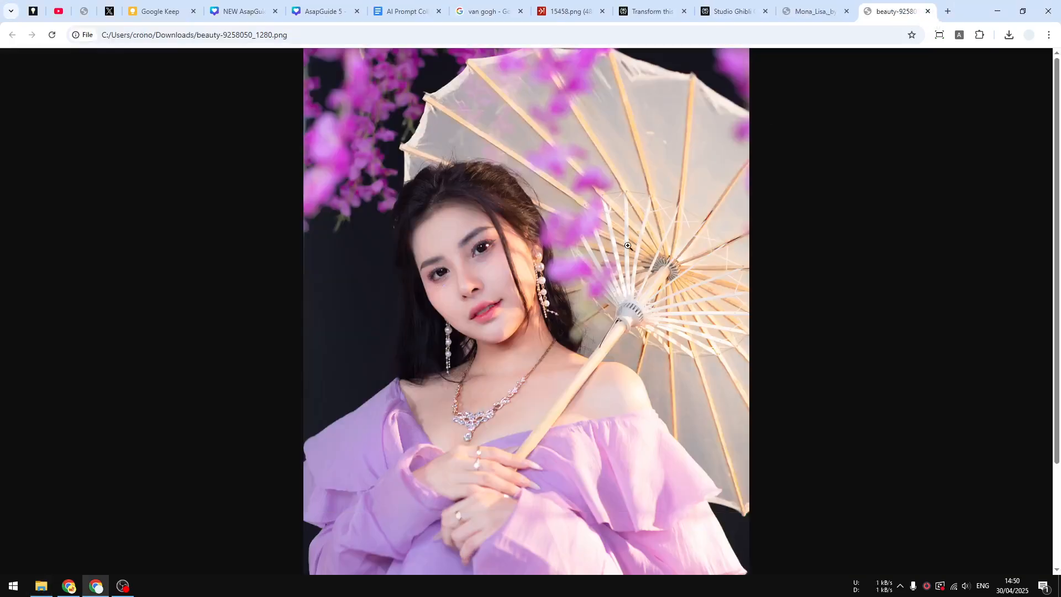
mouse_move(773, 49)
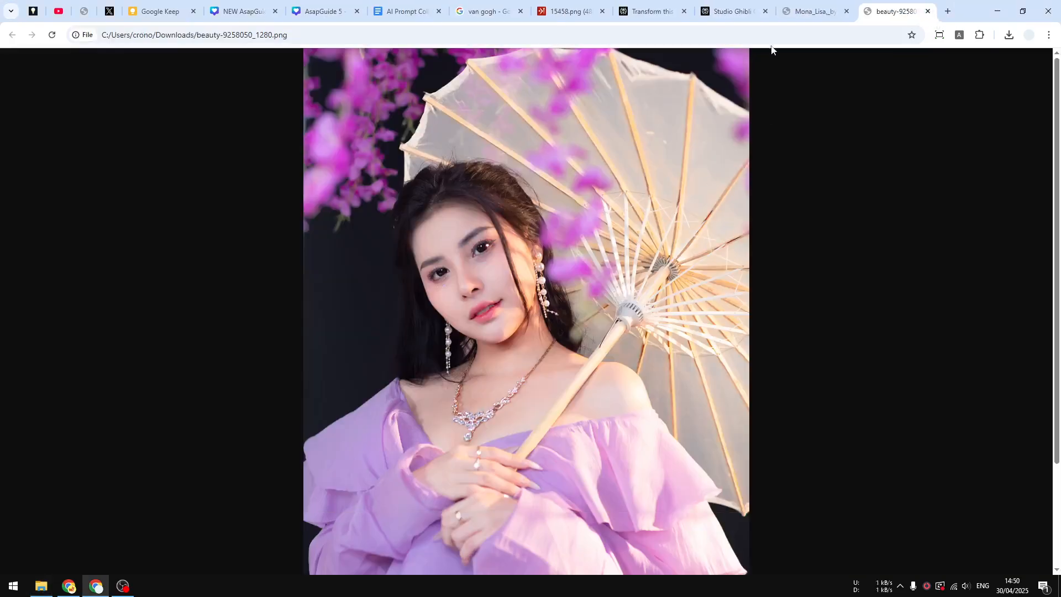
Return to the Ghibli space and attach the parasol portrait to the Ask box
left_click(732, 11)
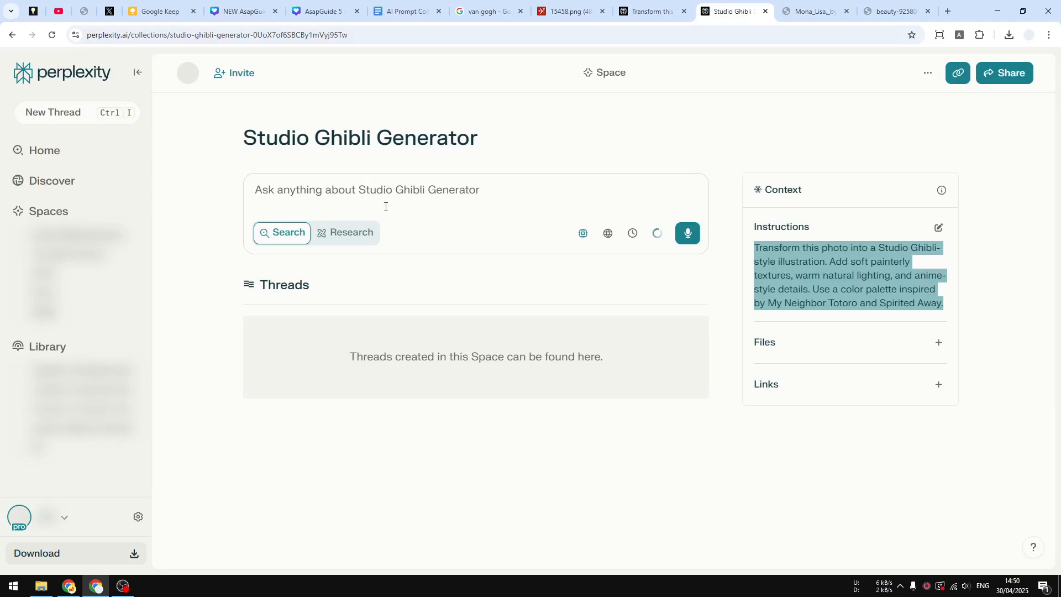
left_click(466, 196)
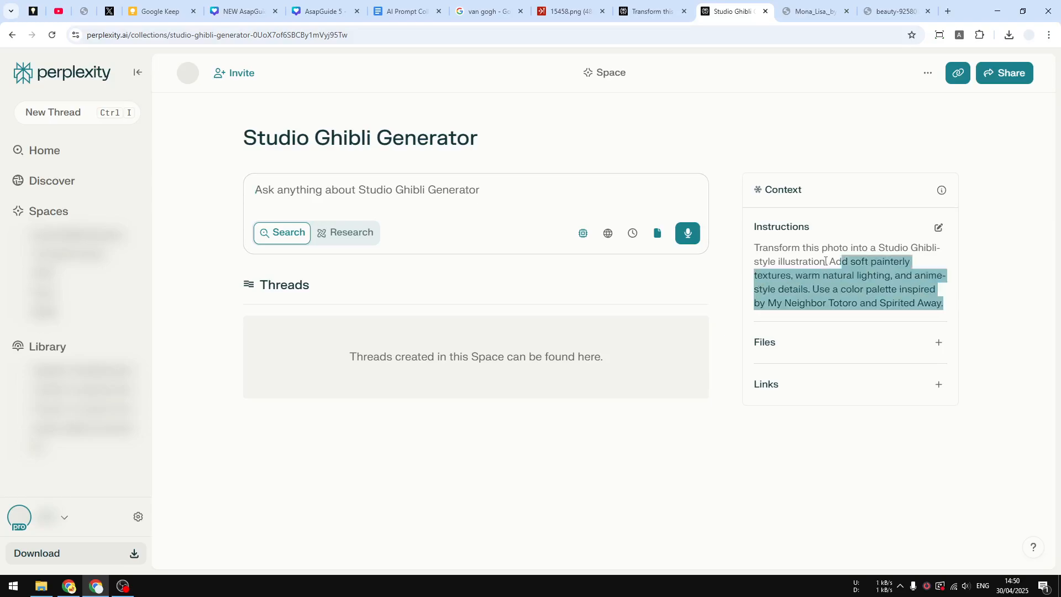
left_click(397, 190)
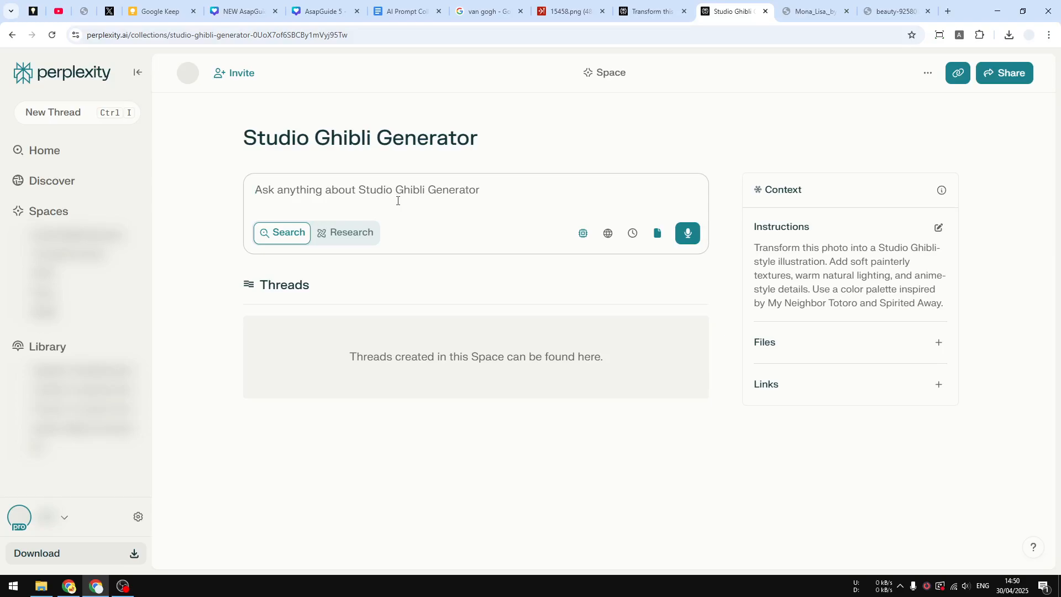
Send the prompt 'Picture' with the photo and view the generated portrait enlarged
type("P")
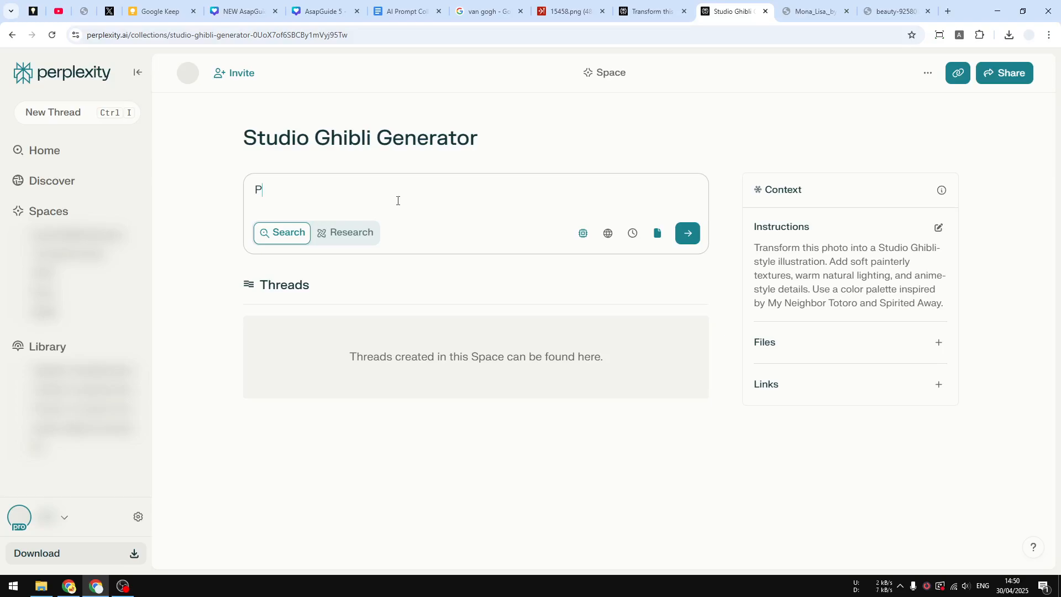
type("icture")
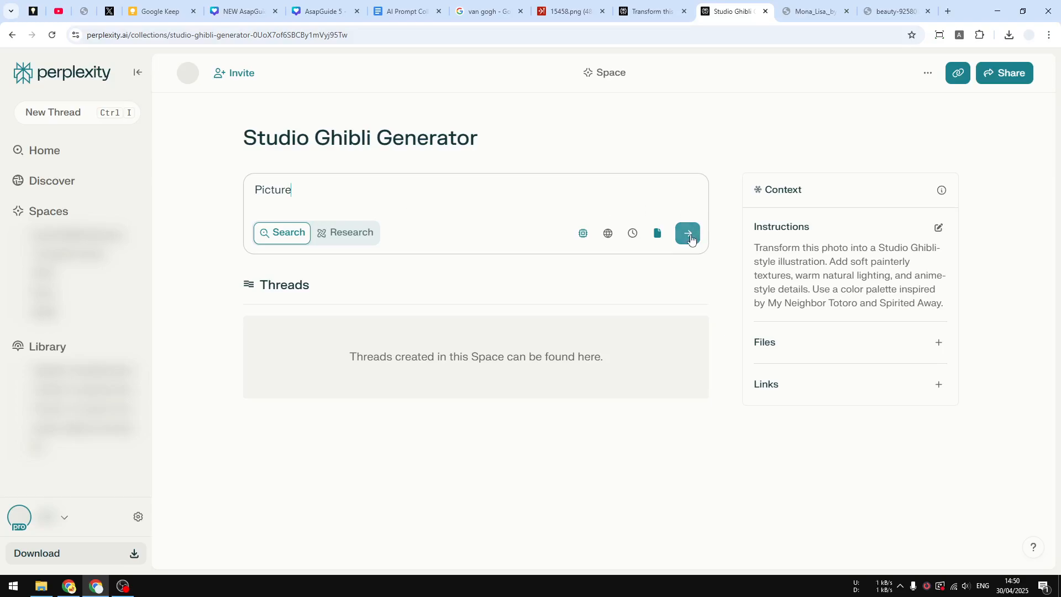
left_click(687, 233)
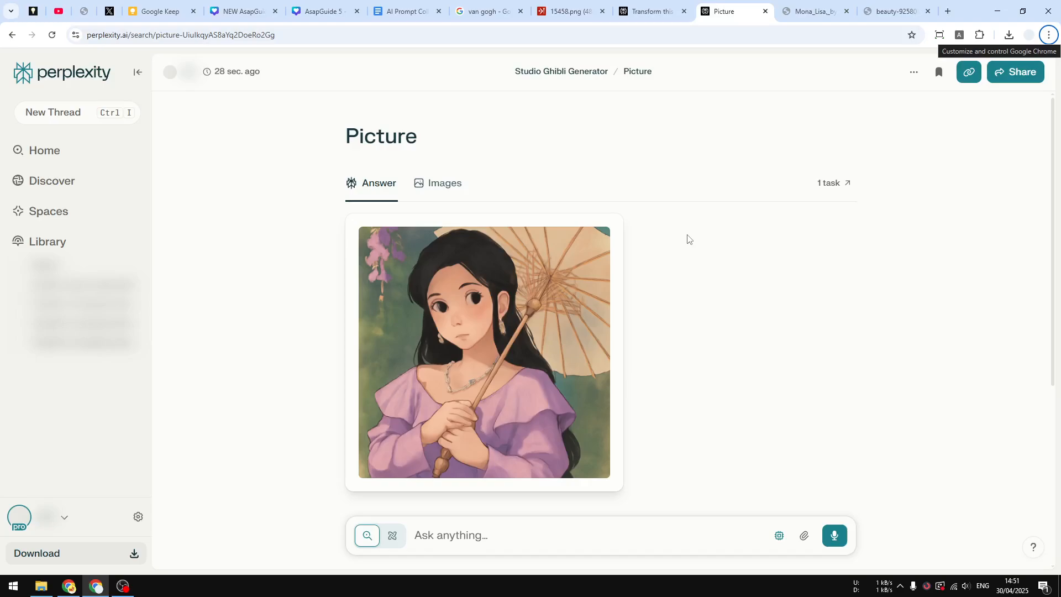
left_click(483, 352)
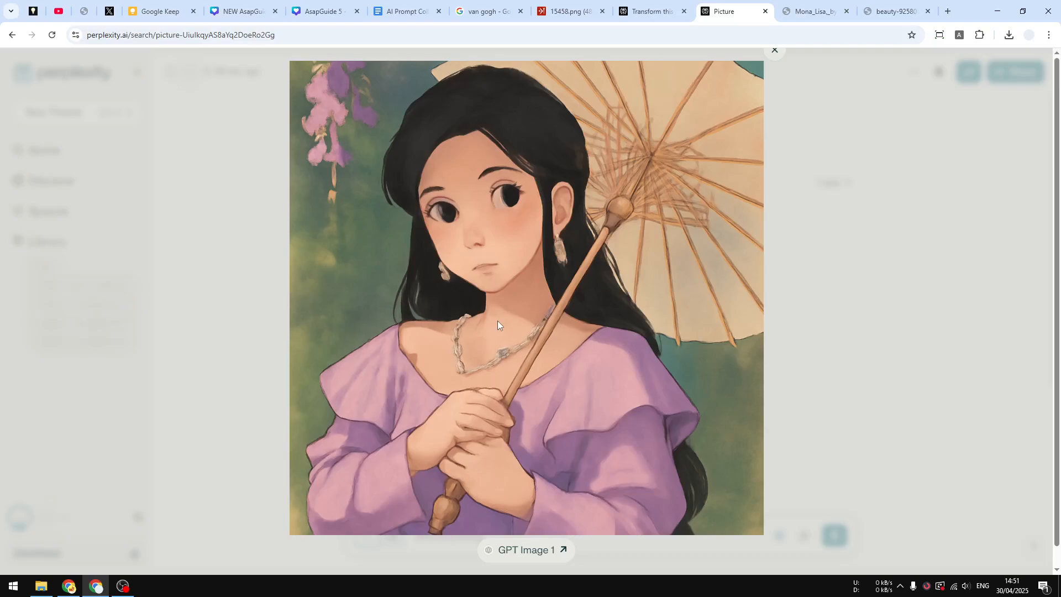
left_click(774, 51)
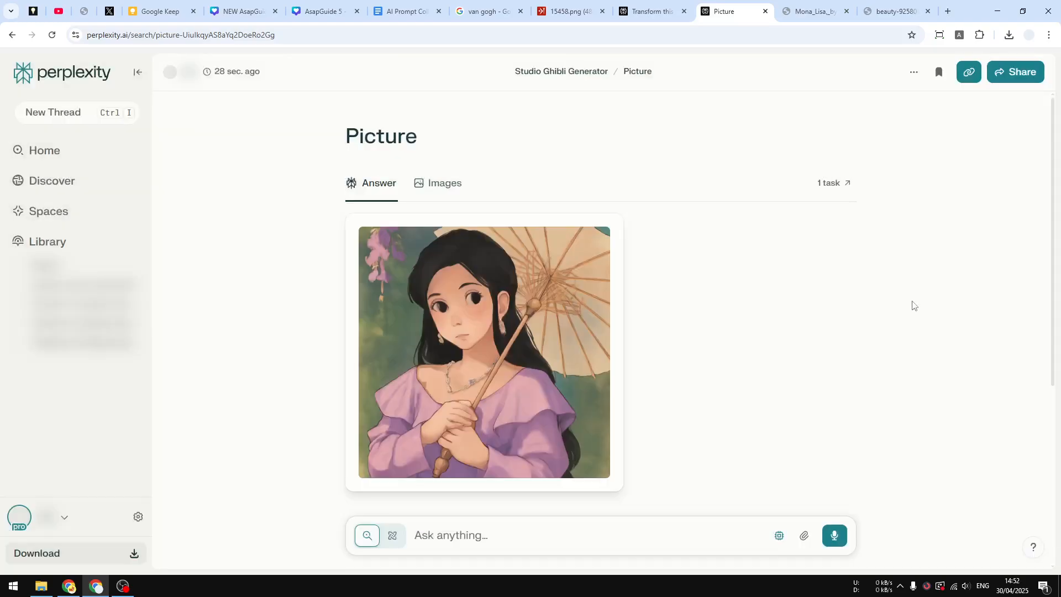